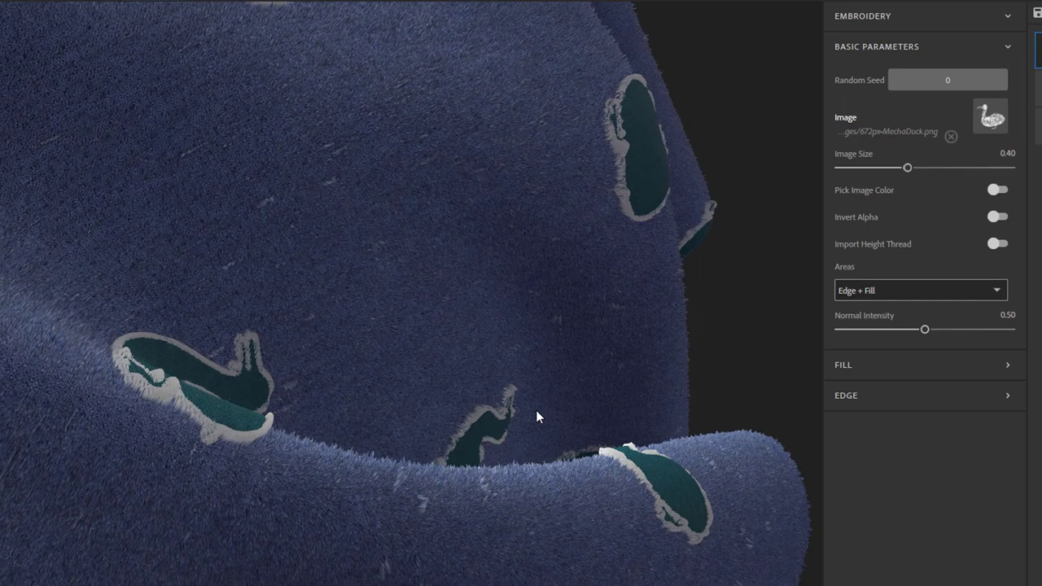
Send Polyester Stretch Interlock Front from Substance Source Free Assets to Alchemist.
{"action": "left_click_drag", "start_coordinate": [907, 167], "coordinate": [915, 167]}
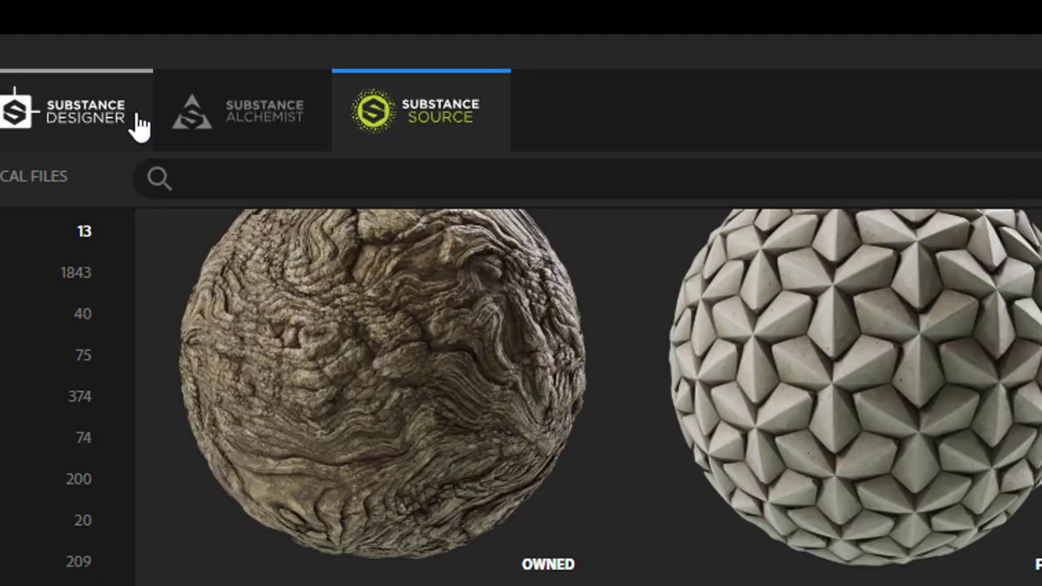
{"action": "mouse_move", "coordinate": [285, 130]}
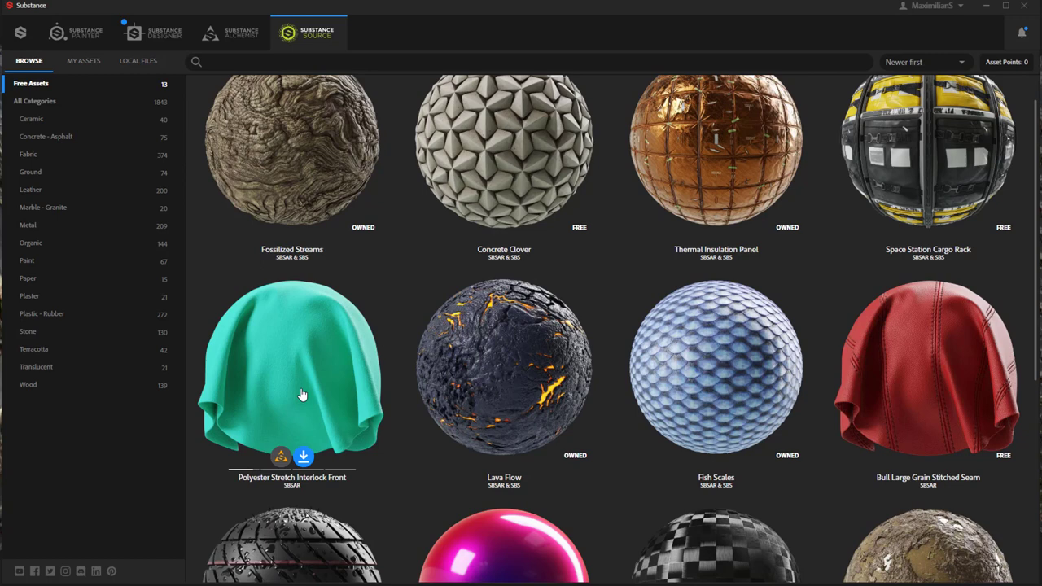
{"action": "mouse_move", "coordinate": [281, 457]}
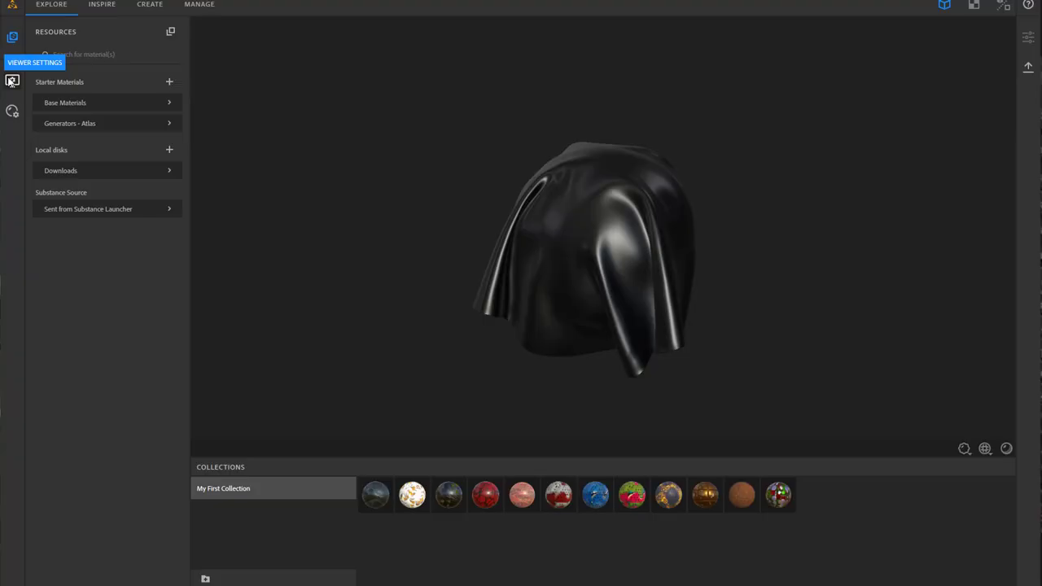
Expand the 'Sent from Substance Launcher' group under Substance Source in Resources.
{"action": "left_click", "coordinate": [13, 81]}
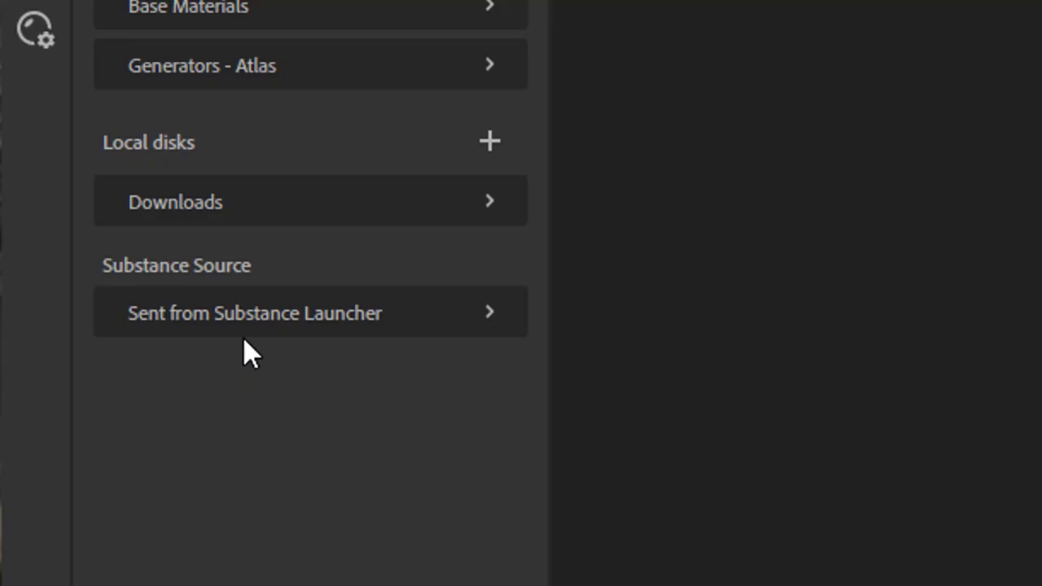
{"action": "left_click", "coordinate": [255, 313]}
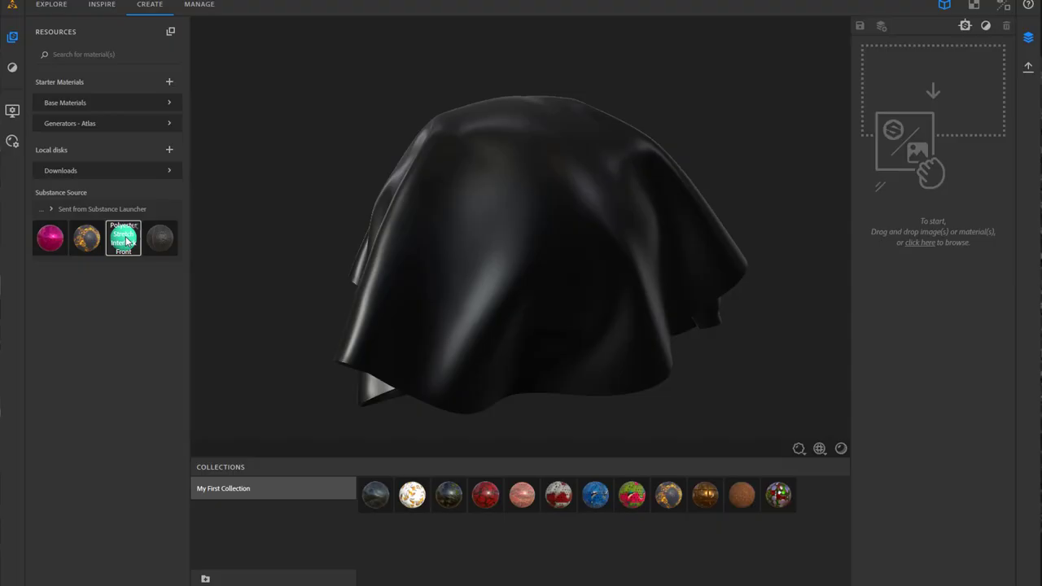
Drag the Polyester Stretch Interlock Front fabric into the layer stack as the first layer.
{"action": "left_click", "coordinate": [123, 237]}
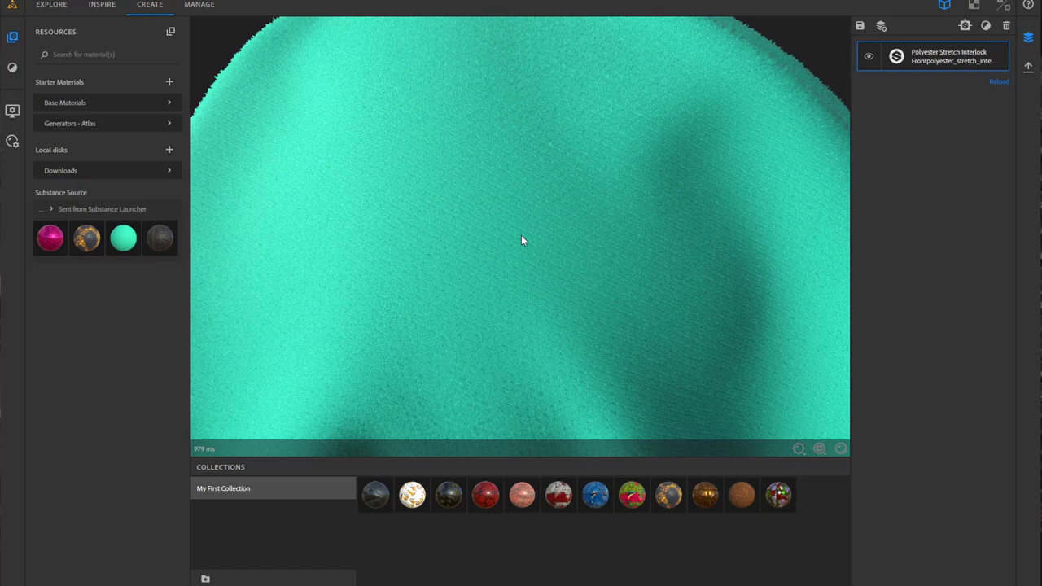
{"action": "left_click_drag", "start_coordinate": [522, 240], "coordinate": [362, 230]}
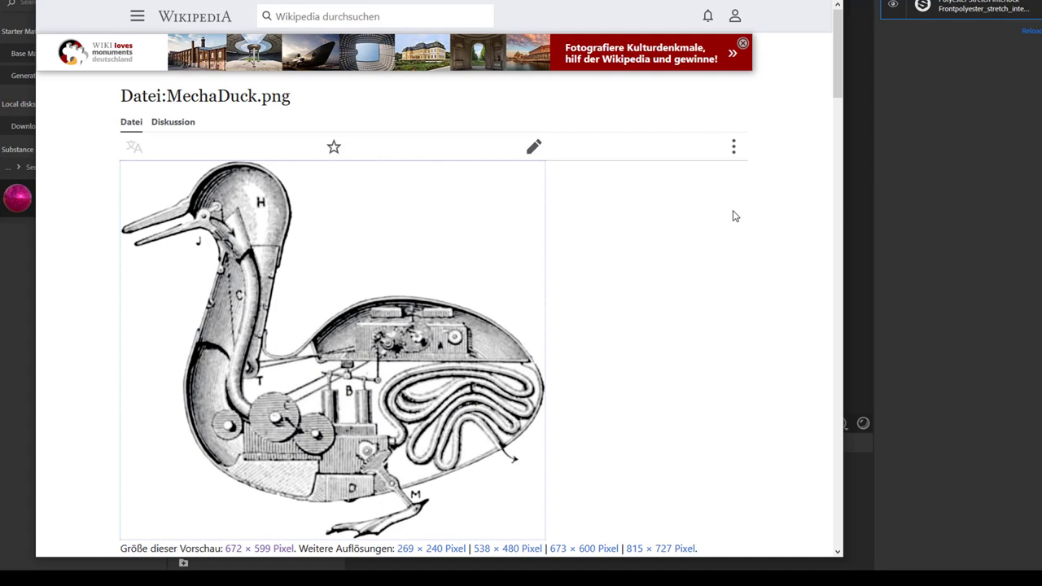
Scroll down the Wikipedia Datei:MechaDuck.png page to reach the duck image.
{"action": "scroll", "scroll_direction": "down", "scroll_amount": 3}
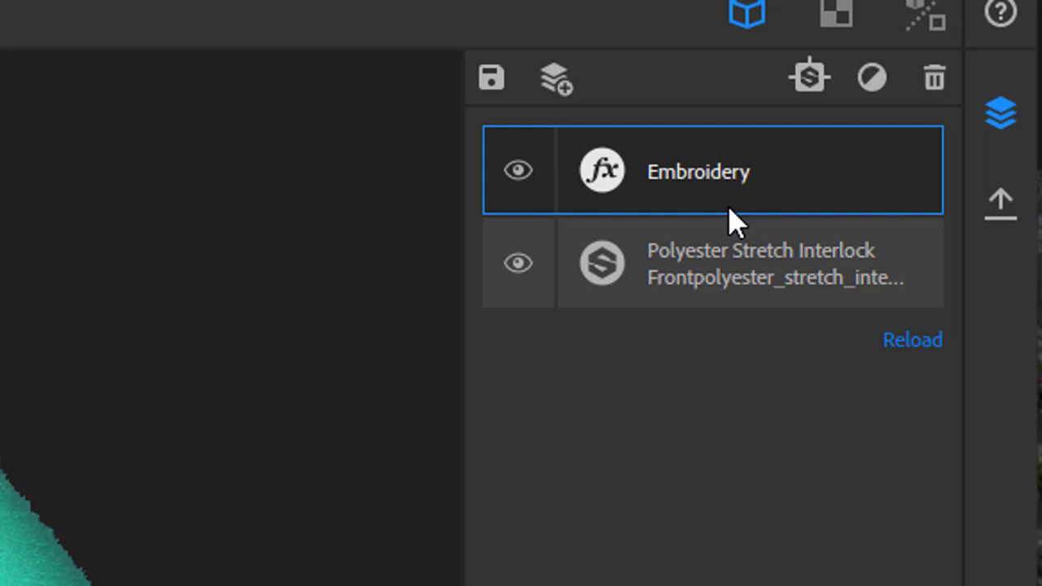
{"action": "mouse_move", "coordinate": [770, 187]}
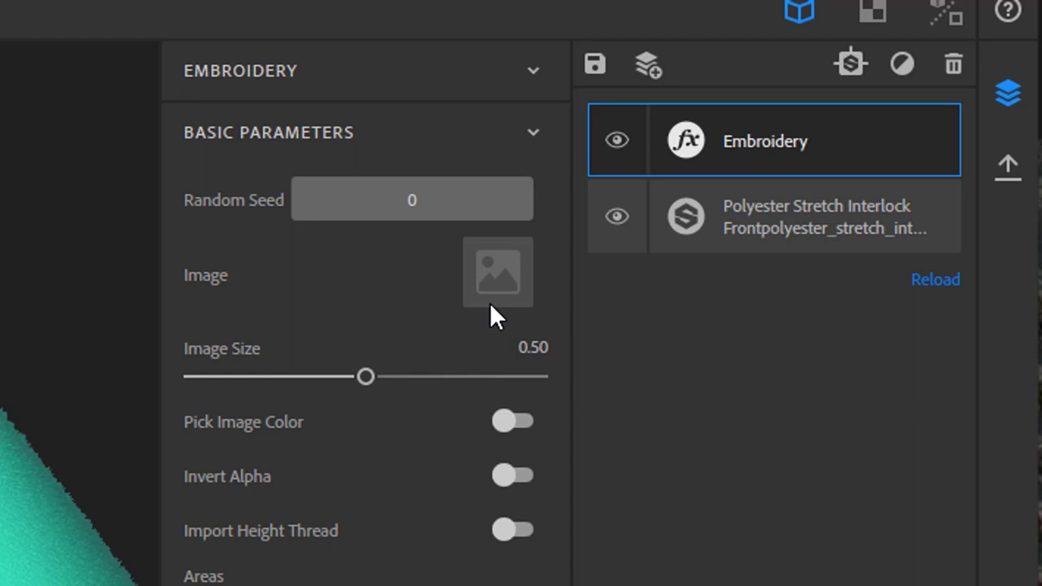
{"action": "mouse_move", "coordinate": [497, 284]}
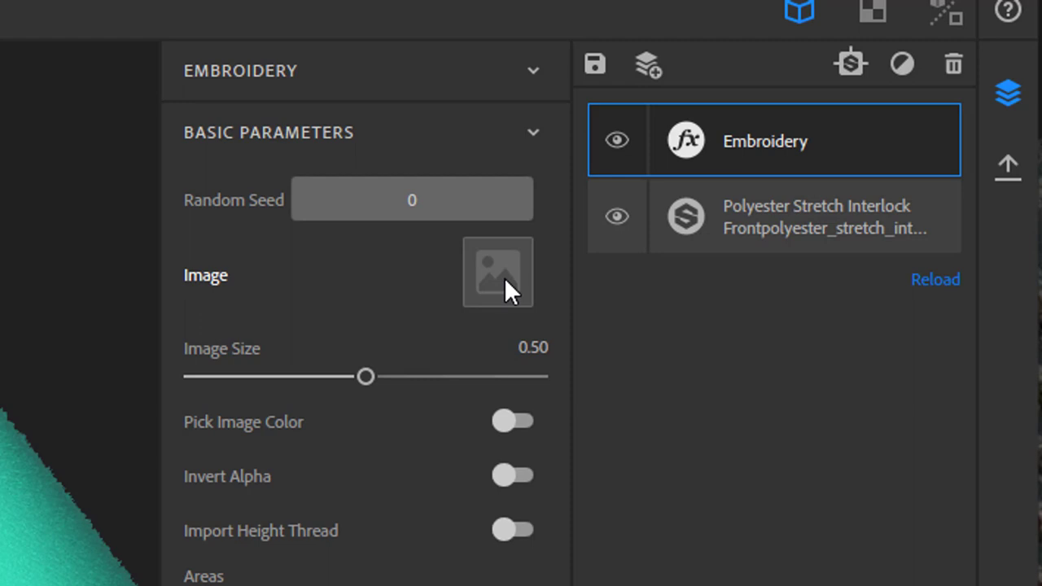
Load 672px-MechaDuck as the Embroidery layer's image.
{"action": "left_click", "coordinate": [498, 272]}
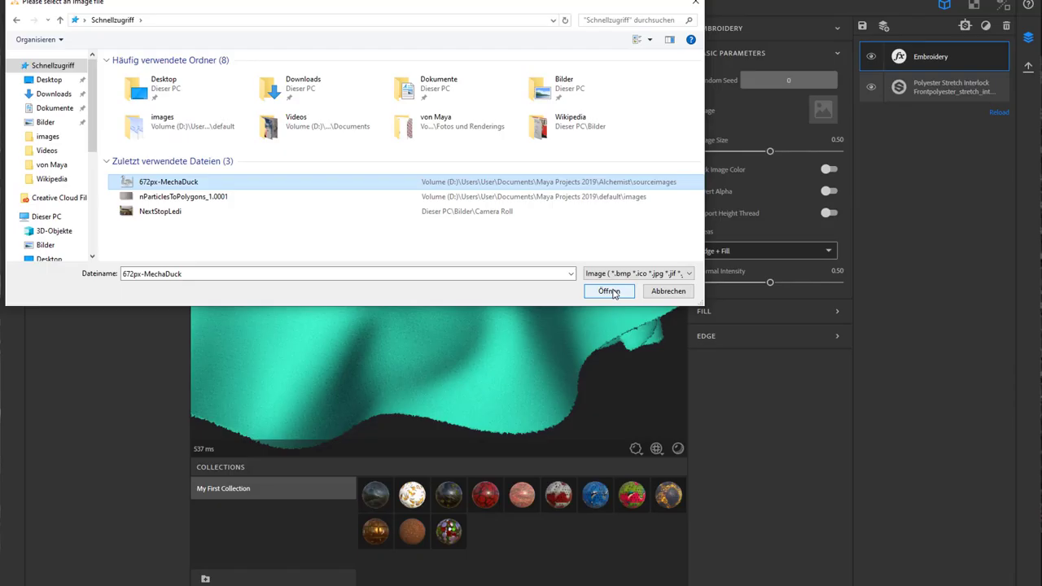
{"action": "left_click", "coordinate": [609, 290]}
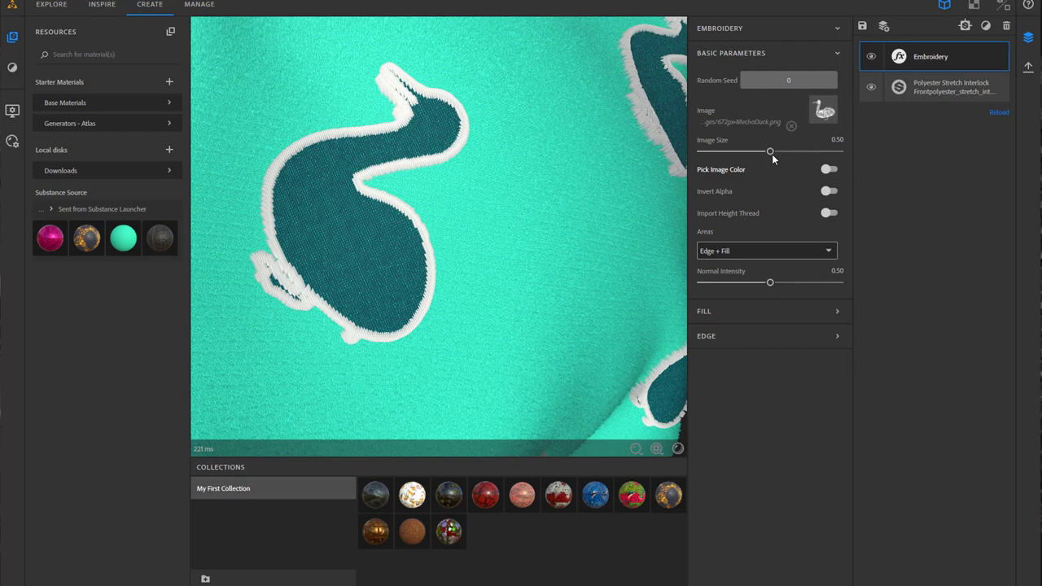
Set the embroidery Image Size to 0.21 and Edge Thread Size X to 0.10.
{"action": "left_click_drag", "start_coordinate": [770, 151], "coordinate": [755, 133]}
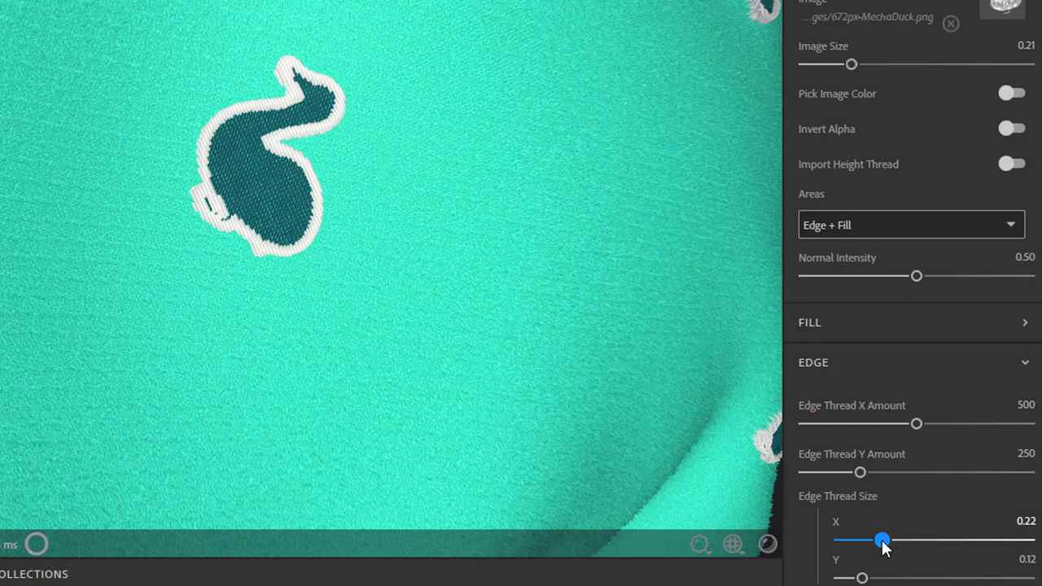
{"action": "left_click_drag", "start_coordinate": [884, 539], "coordinate": [858, 540]}
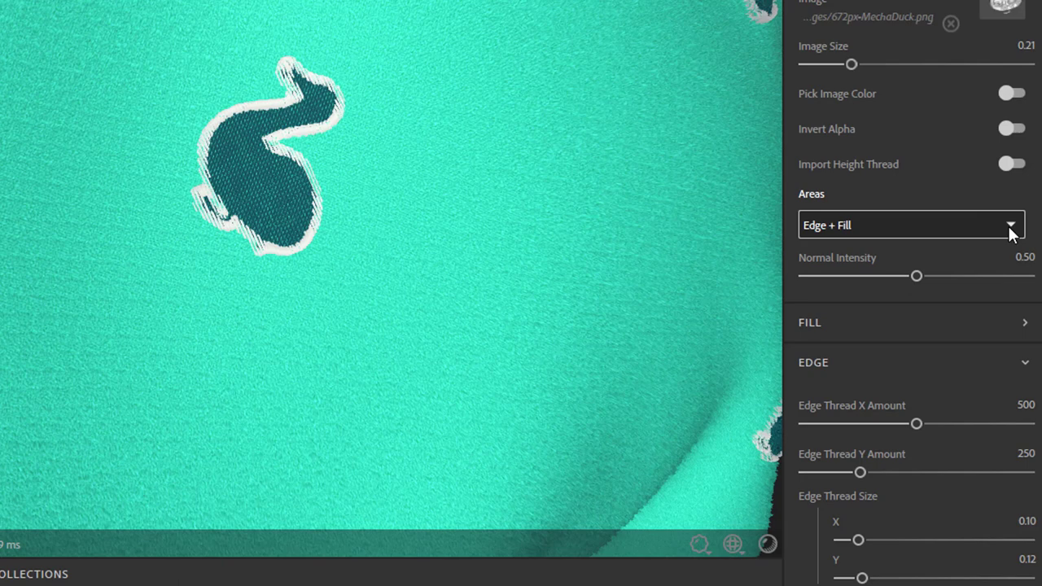
{"action": "left_click", "coordinate": [910, 225]}
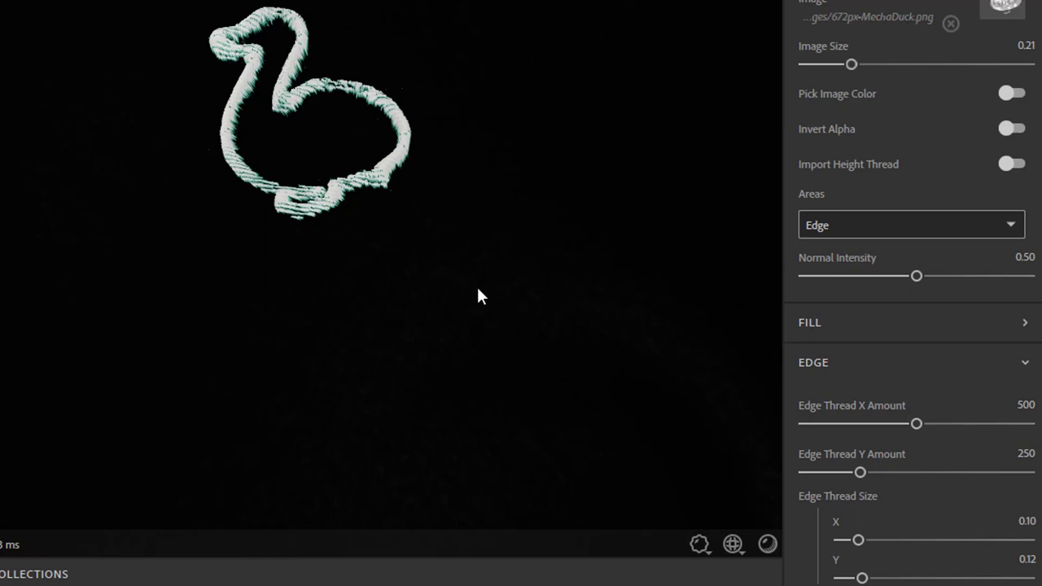
{"action": "left_click", "coordinate": [910, 225]}
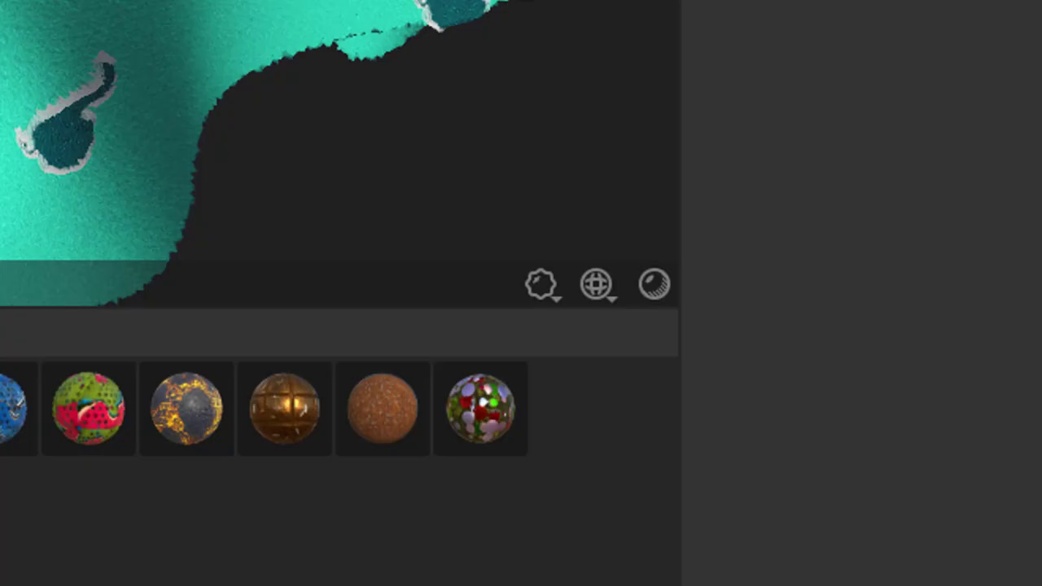
Lower the preview's displacement amplitude from 0.68 to 0.29.
{"action": "left_click", "coordinate": [542, 284]}
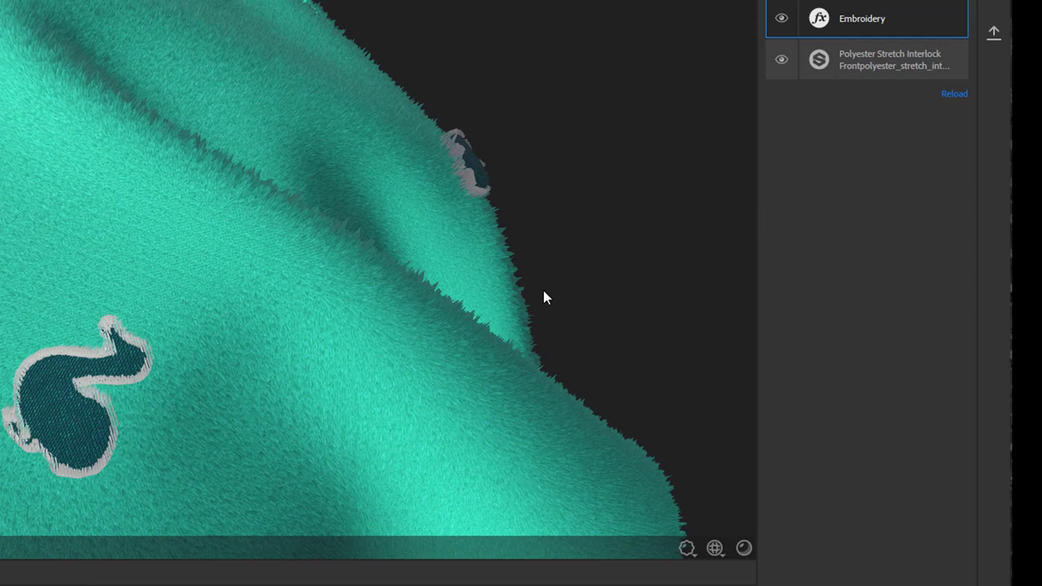
{"action": "left_click", "coordinate": [686, 547]}
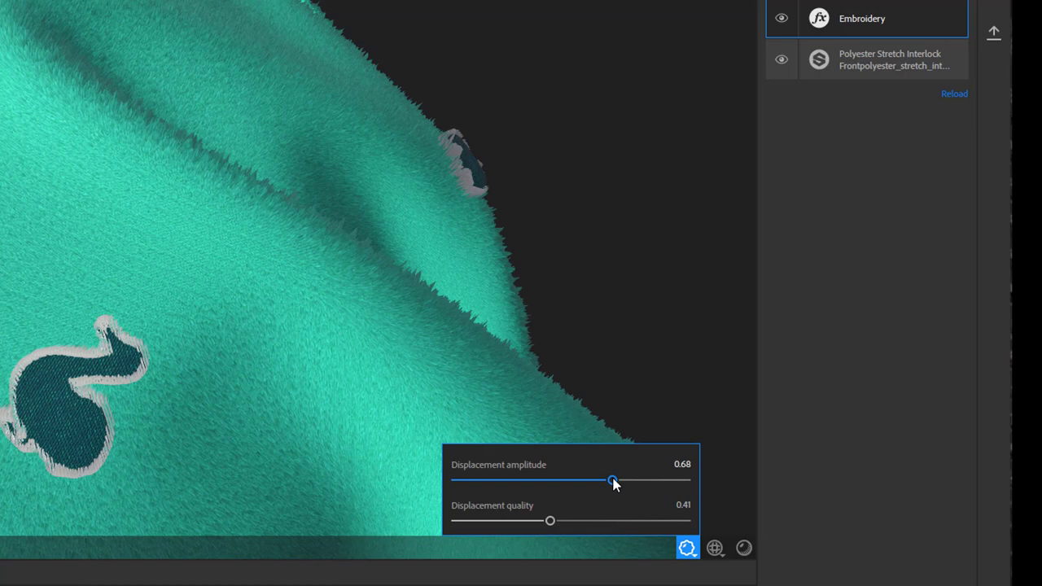
{"action": "left_click_drag", "start_coordinate": [612, 480], "coordinate": [522, 480]}
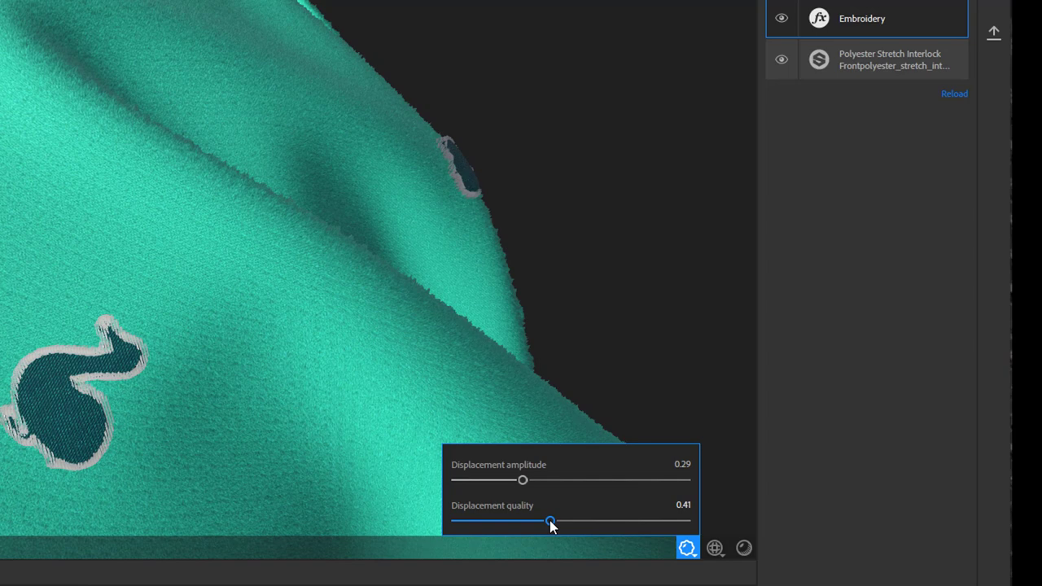